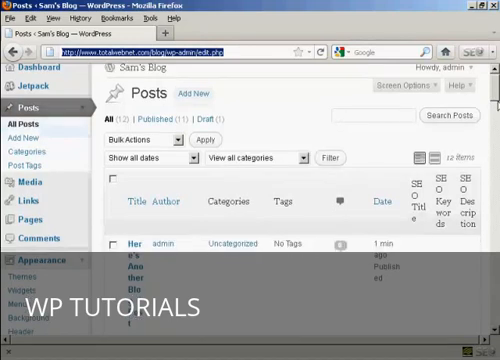
{"action": "scroll", "scroll_direction": "down", "scroll_amount": 3}
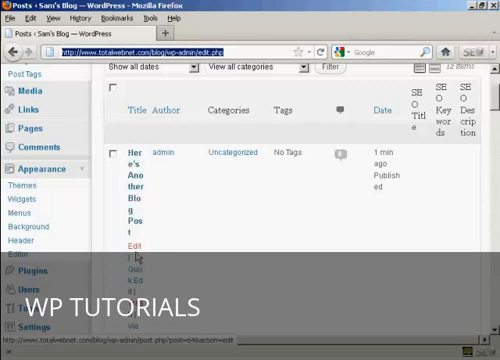
{"action": "mouse_move", "coordinate": [244, 236]}
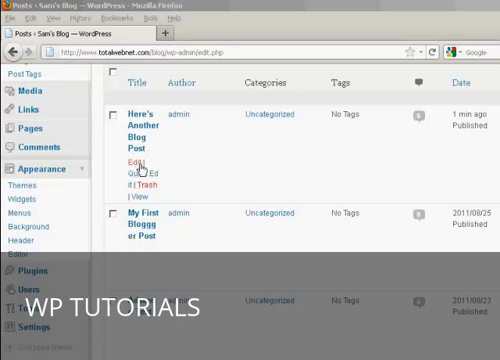
{"action": "mouse_move", "coordinate": [132, 162]}
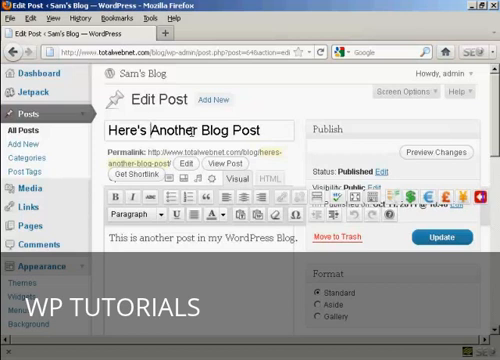
{"action": "type", "text": "Yet"}
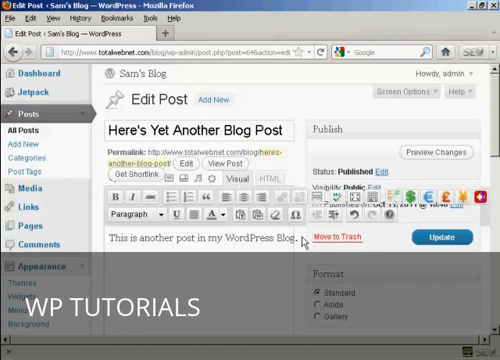
{"action": "type", "text": "This is a line"}
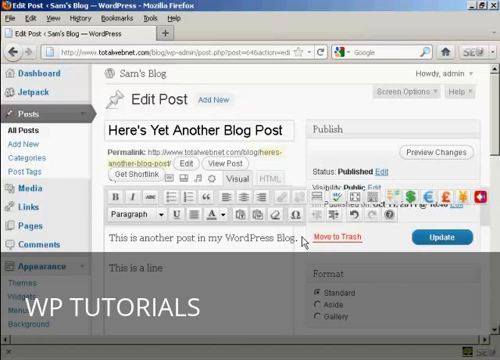
{"action": "type", "text": "of"}
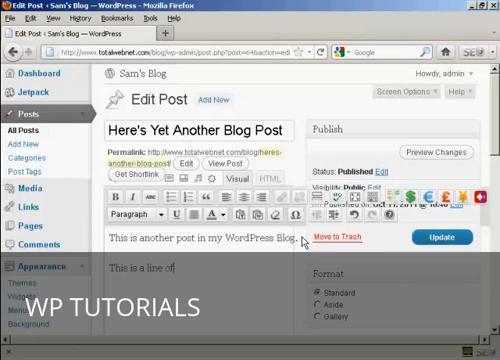
{"action": "type", "text": "Text"}
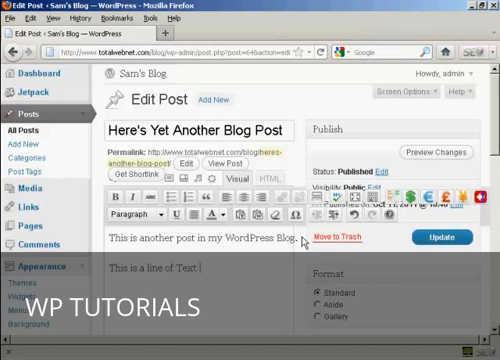
{"action": "type", "text": "added"}
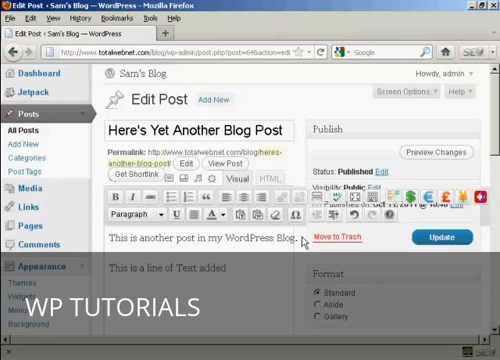
{"action": "type", "text": "in."}
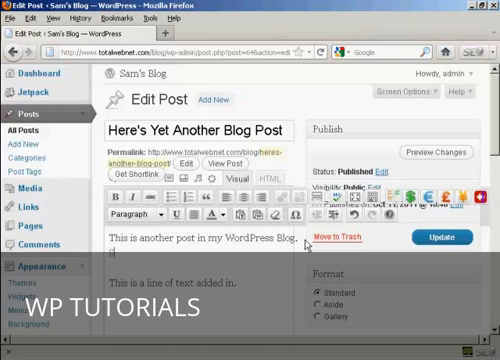
{"action": "type", "text": "Same p"}
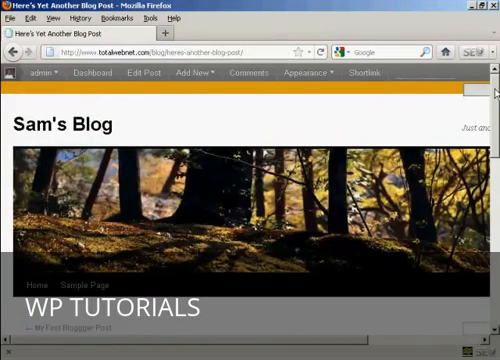
{"action": "scroll", "scroll_direction": "down", "scroll_amount": 3}
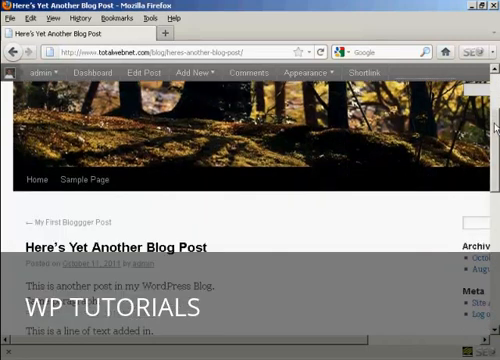
{"action": "scroll", "scroll_direction": "down", "scroll_amount": 3}
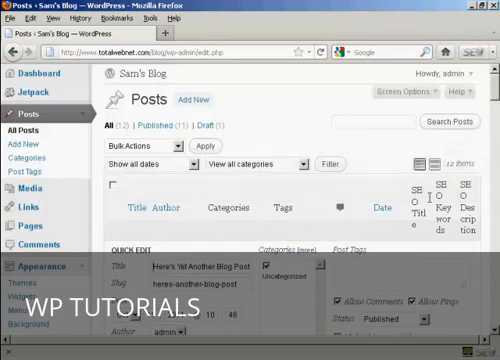
{"action": "mouse_move", "coordinate": [400, 240]}
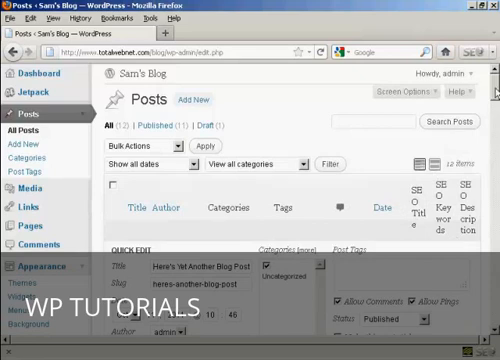
{"action": "scroll", "scroll_direction": "down", "scroll_amount": 3}
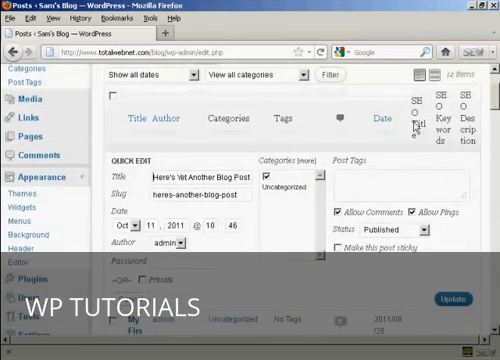